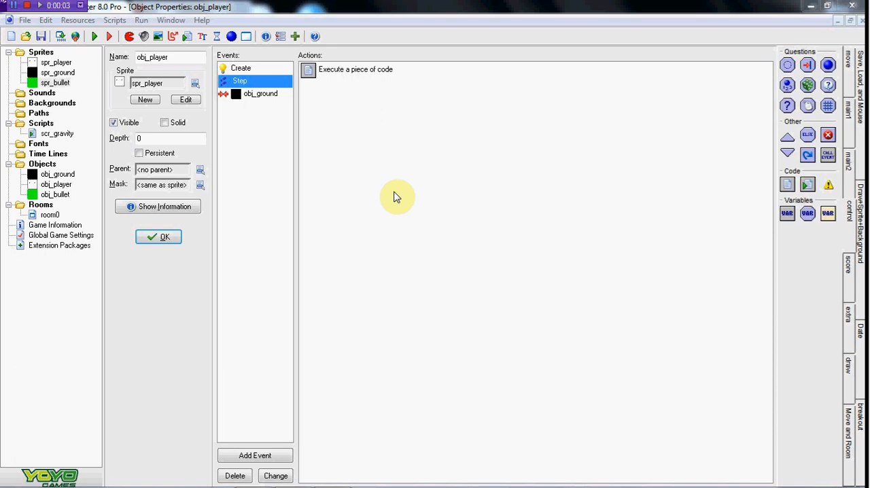
{"action": "mouse_move", "coordinate": [261, 158]}
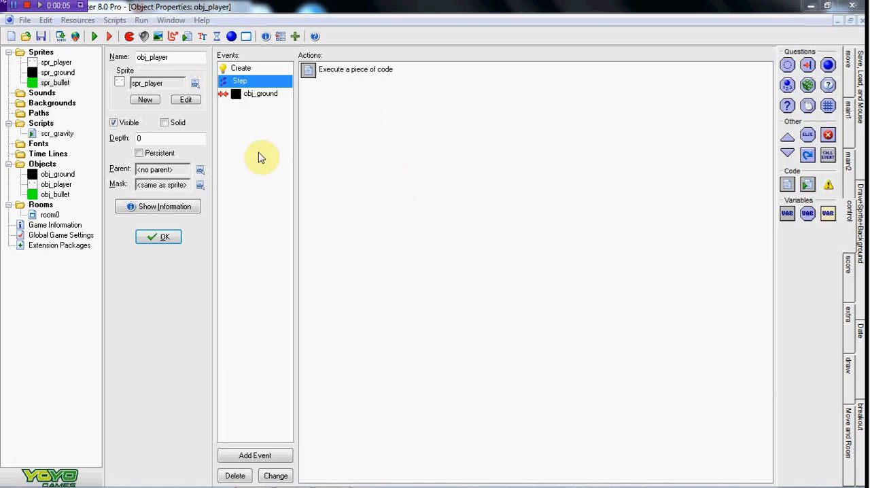
{"action": "mouse_move", "coordinate": [257, 123]}
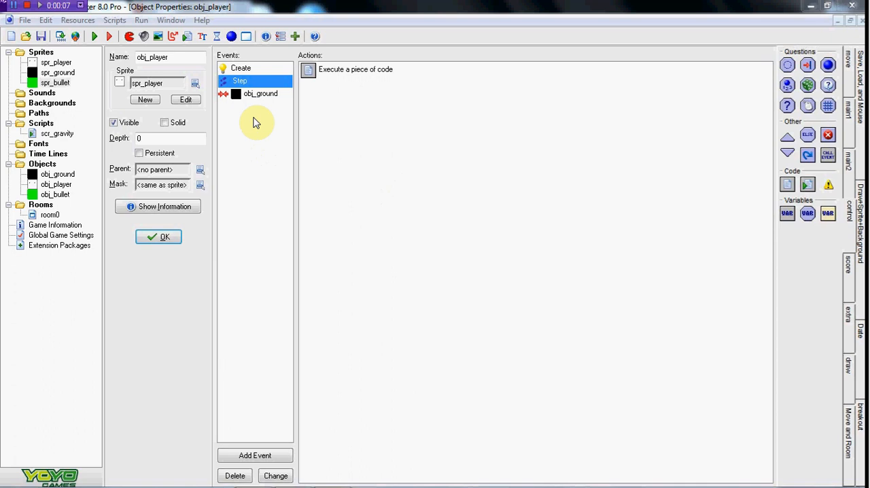
{"action": "mouse_move", "coordinate": [270, 112]}
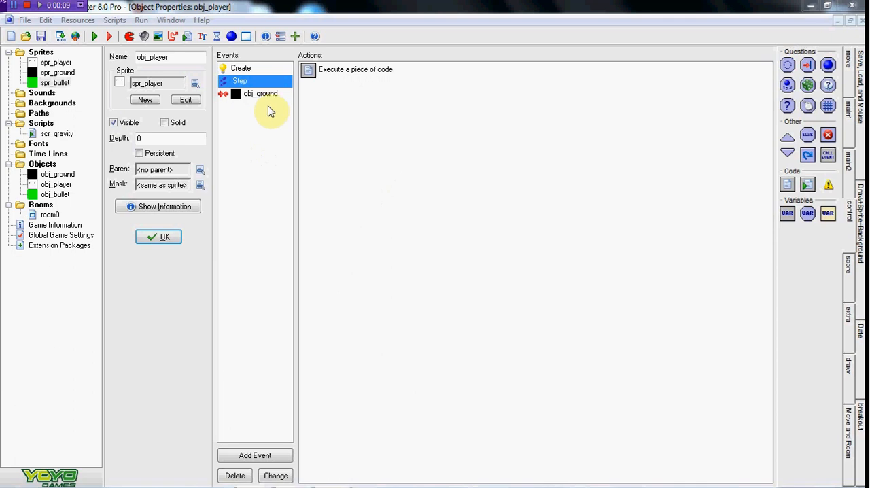
{"action": "mouse_move", "coordinate": [277, 128]}
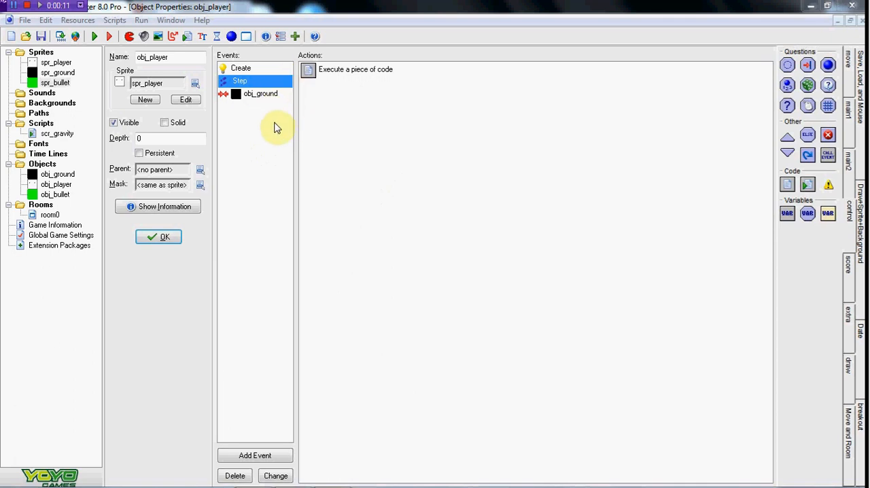
{"action": "mouse_move", "coordinate": [256, 136]}
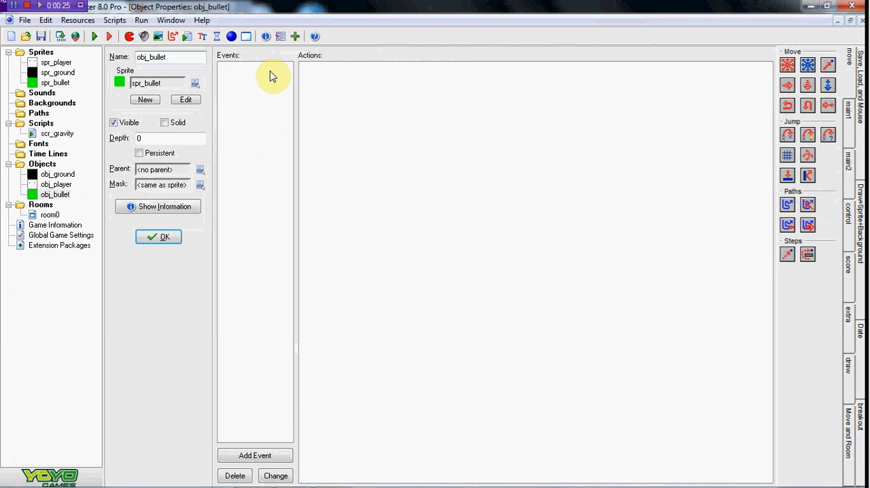
Add global.facing = 0 to obj_player's Create code below dubjump = false.
{"action": "double_click", "coordinate": [57, 185]}
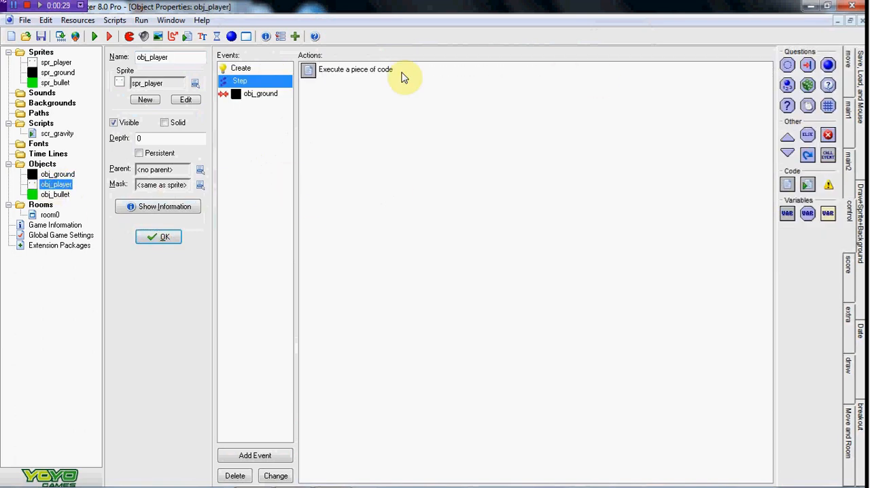
{"action": "double_click", "coordinate": [356, 70]}
{"action": "type", "text": "dubjump = false"}
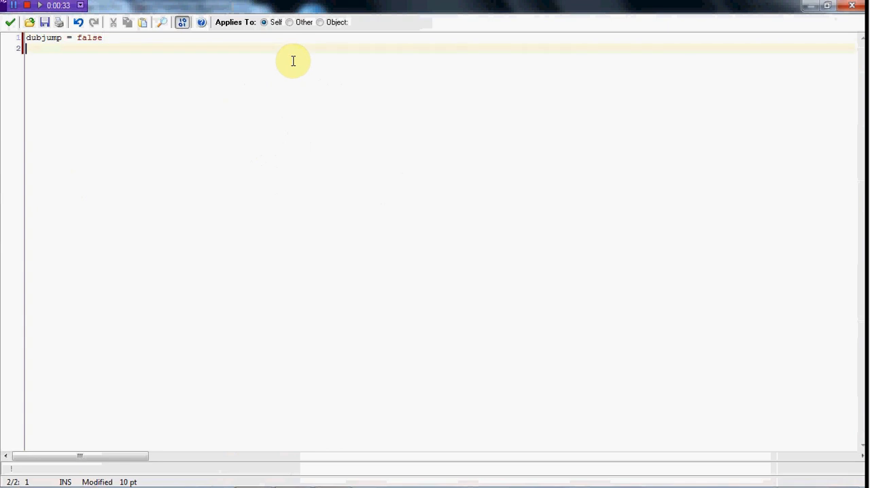
{"action": "type", "text": "global."}
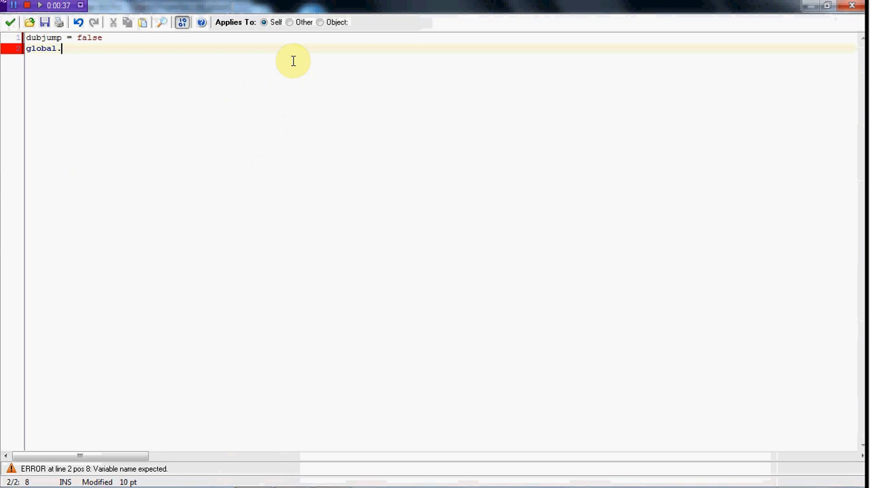
{"action": "type", "text": "facing ="}
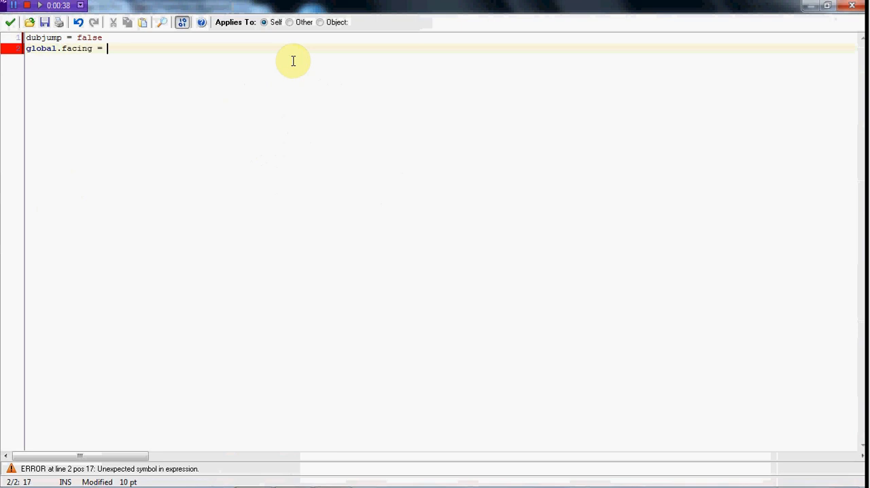
{"action": "type", "text": "0"}
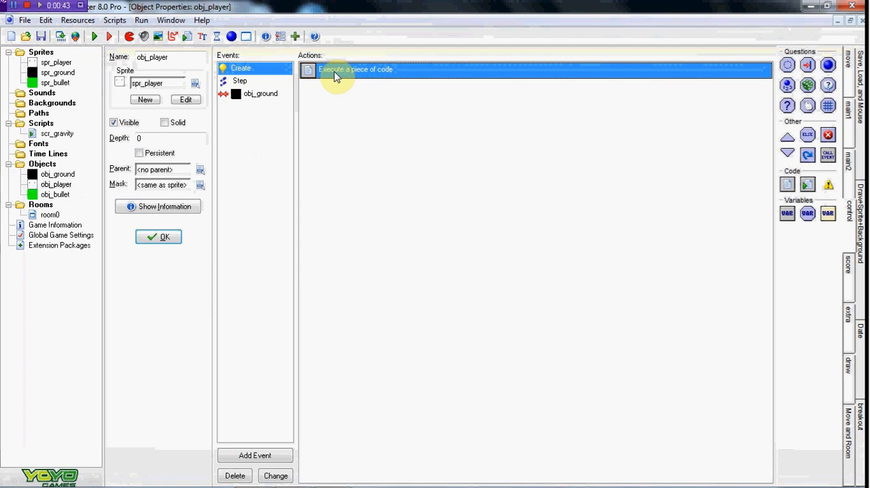
In obj_player's Step code, set global.facing = 0 on the vk_right line and save.
{"action": "double_click", "coordinate": [356, 70]}
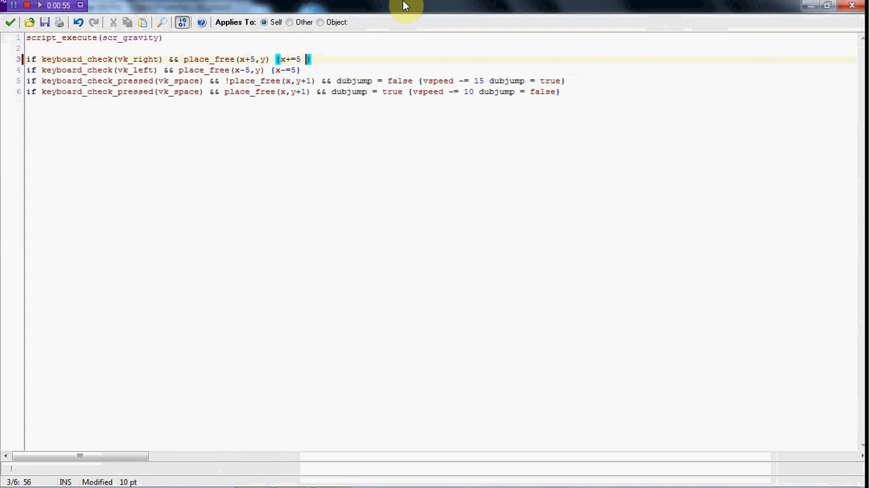
{"action": "type", "text": "global.facing = 0"}
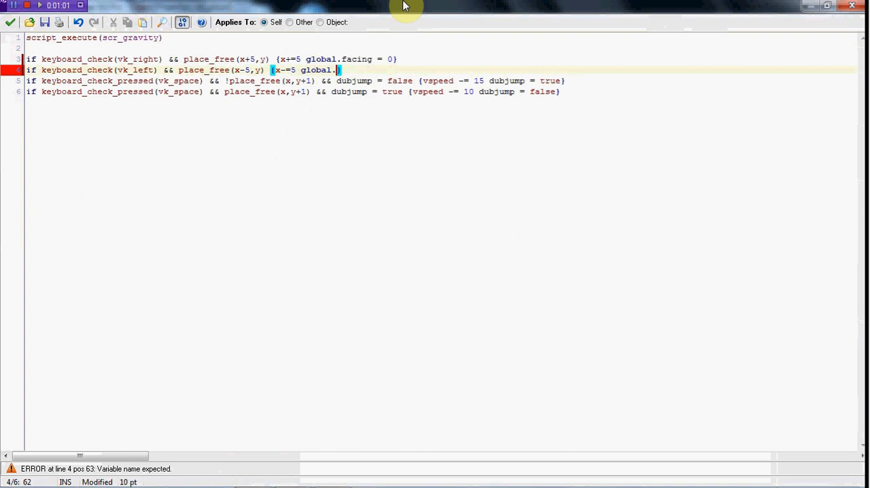
{"action": "type", "text": "facing"}
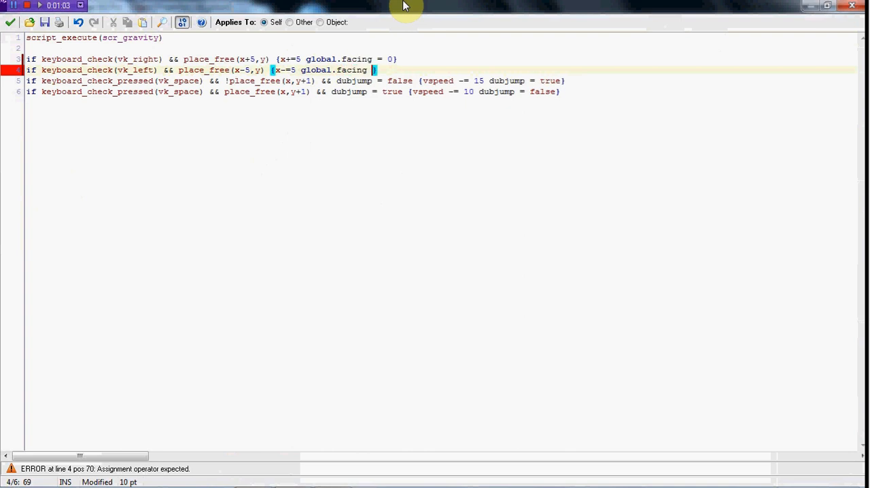
{"action": "type", "text": "1"}
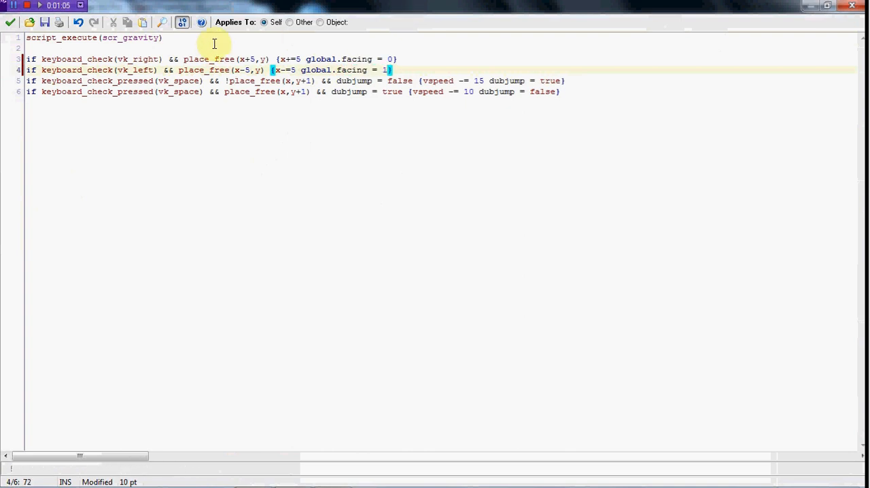
{"action": "left_click", "coordinate": [256, 456]}
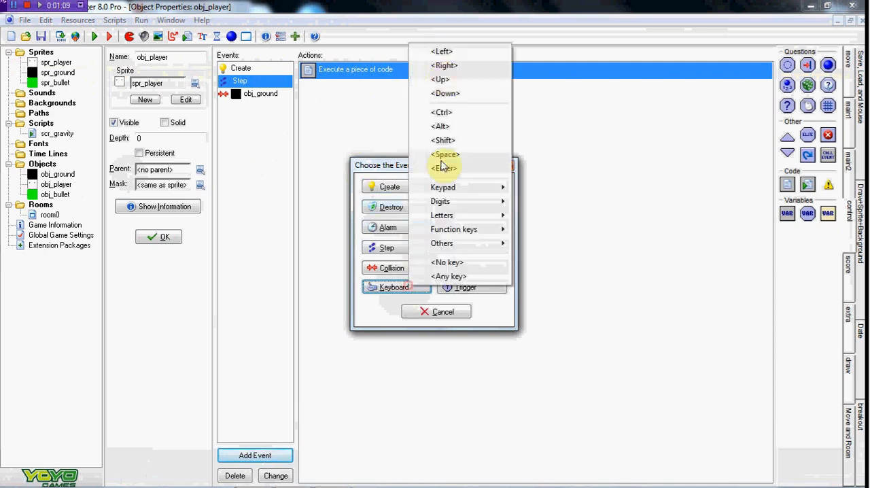
Add a Keyboard Right event and set global.facing = 1 on the vk_left line, then save.
{"action": "left_click", "coordinate": [444, 65]}
{"action": "type", "text": "global.f"}
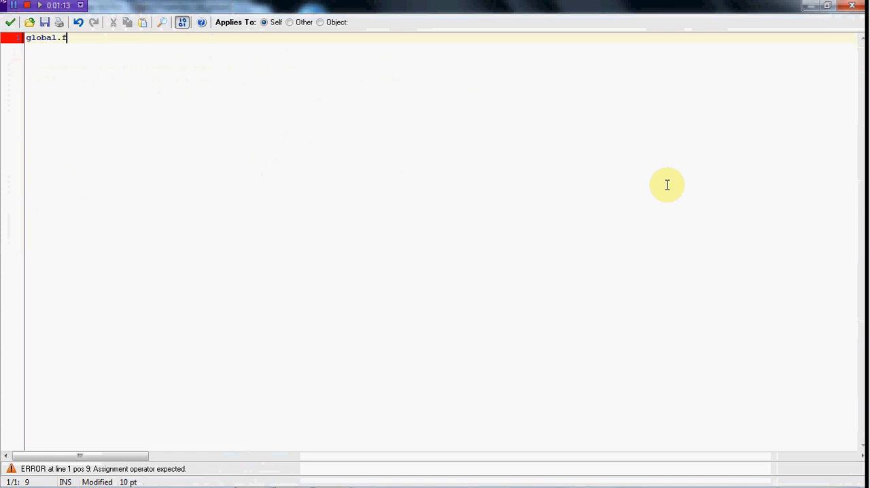
{"action": "type", "text": "a"}
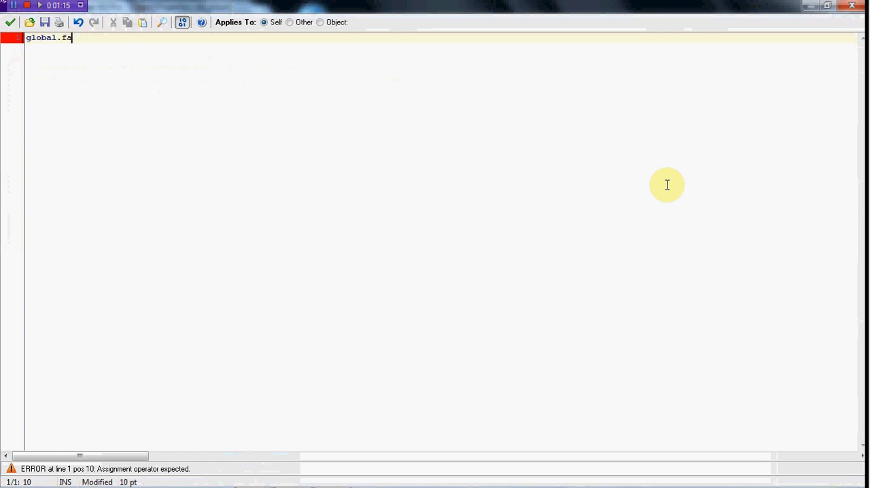
{"action": "type", "text": "cing  = 1"}
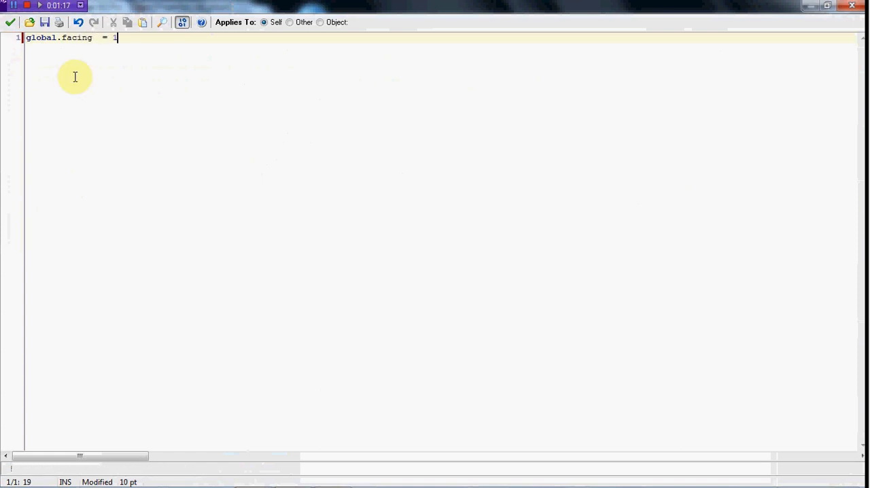
{"action": "right_click", "coordinate": [357, 69]}
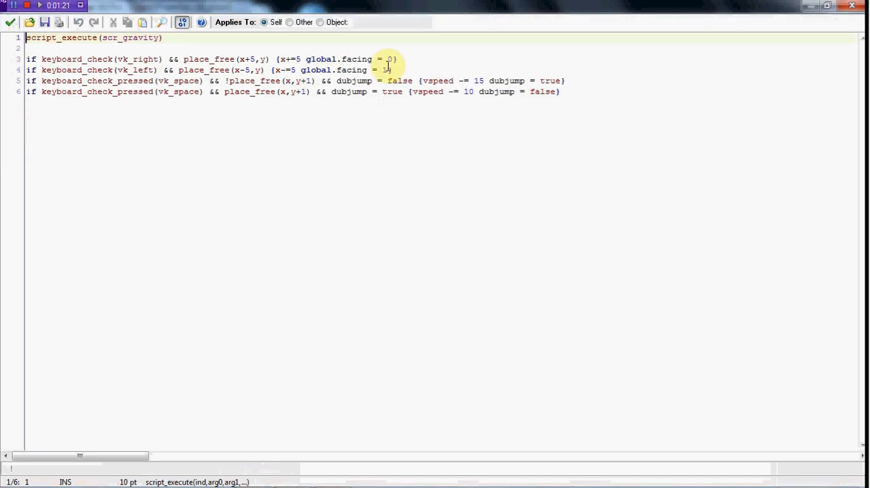
{"action": "left_click", "coordinate": [392, 71]}
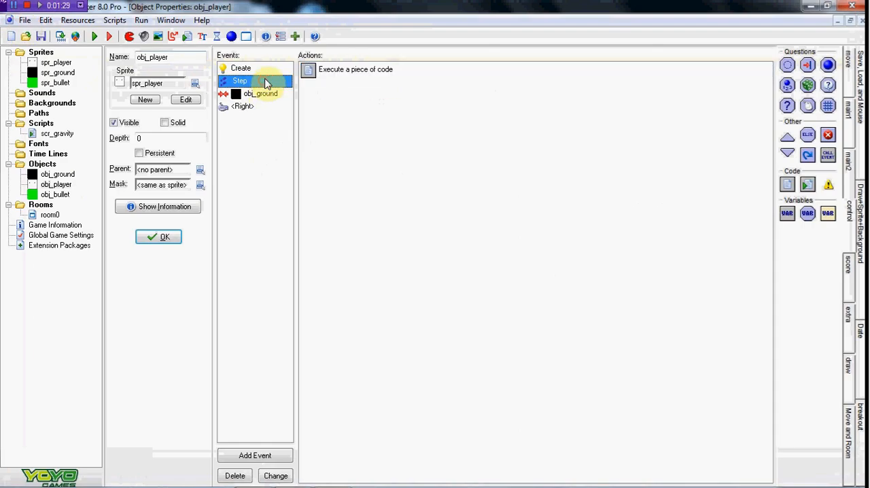
Give obj_bullet a Create event with an Execute a piece of code action.
{"action": "double_click", "coordinate": [356, 69]}
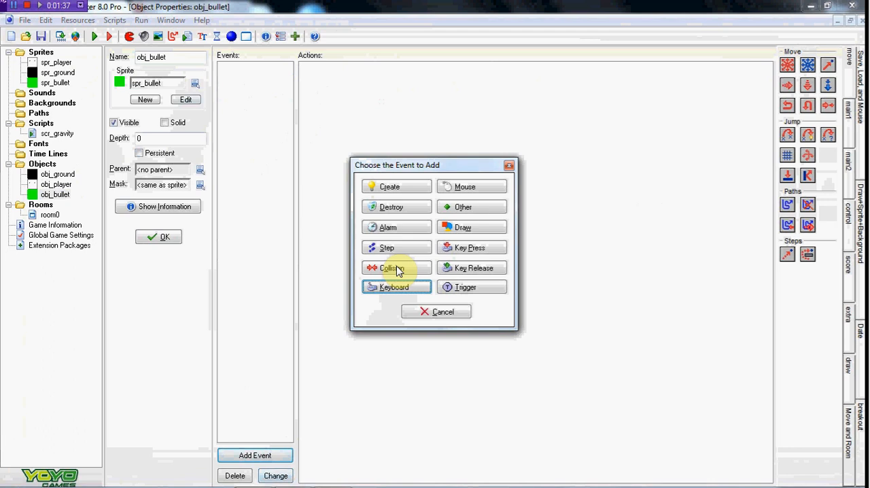
{"action": "left_click", "coordinate": [397, 248]}
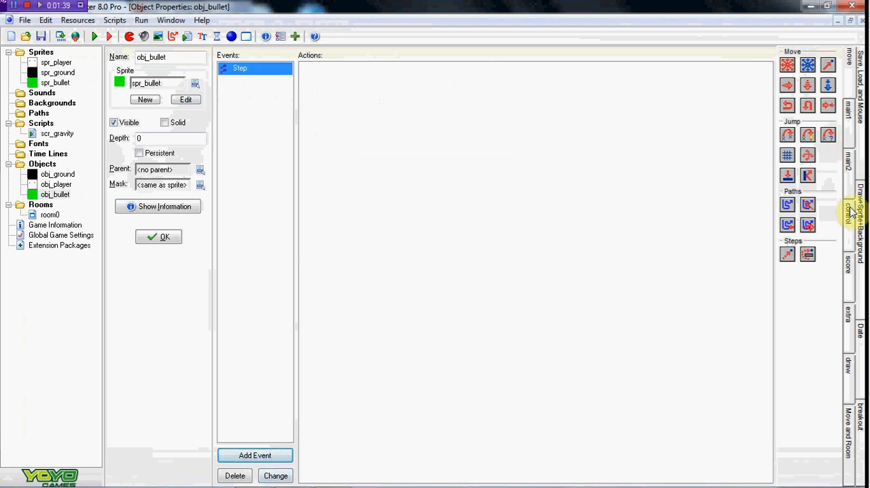
{"action": "left_click", "coordinate": [255, 456]}
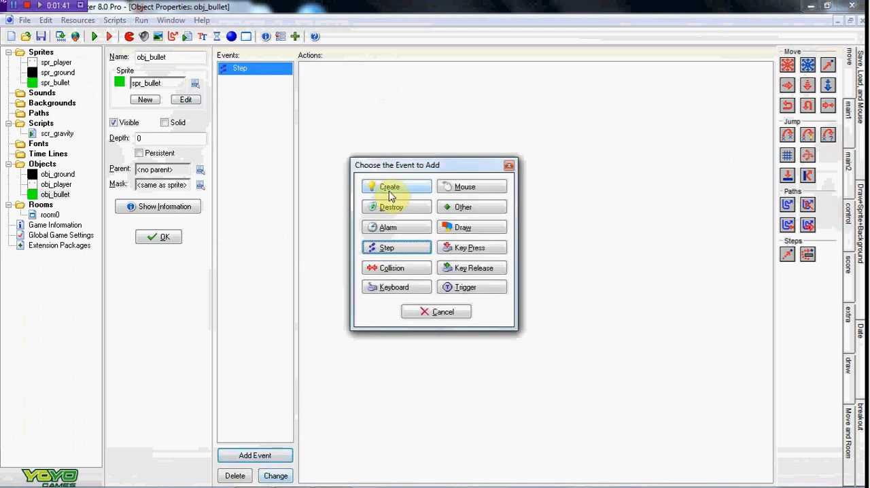
{"action": "left_click", "coordinate": [389, 186]}
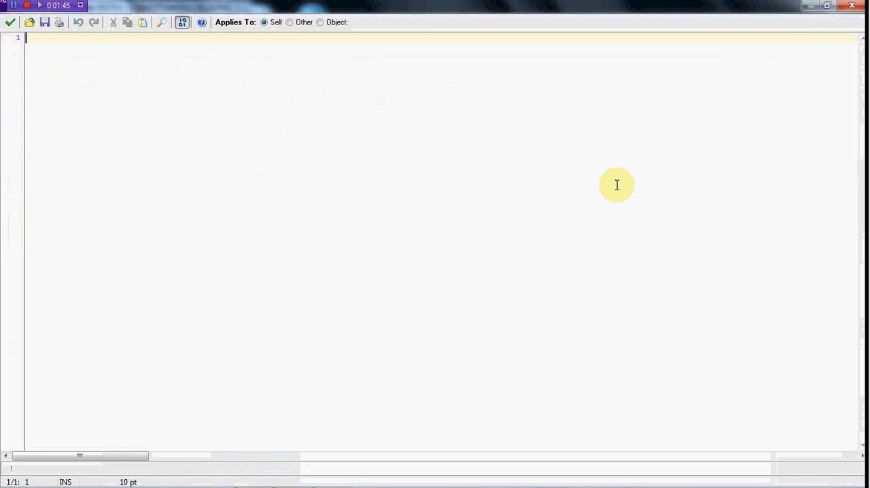
Write if global.facing = 0 {hspeed += 10} else {hspeed -= 10} for the bullet.
{"action": "type", "text": "if global."}
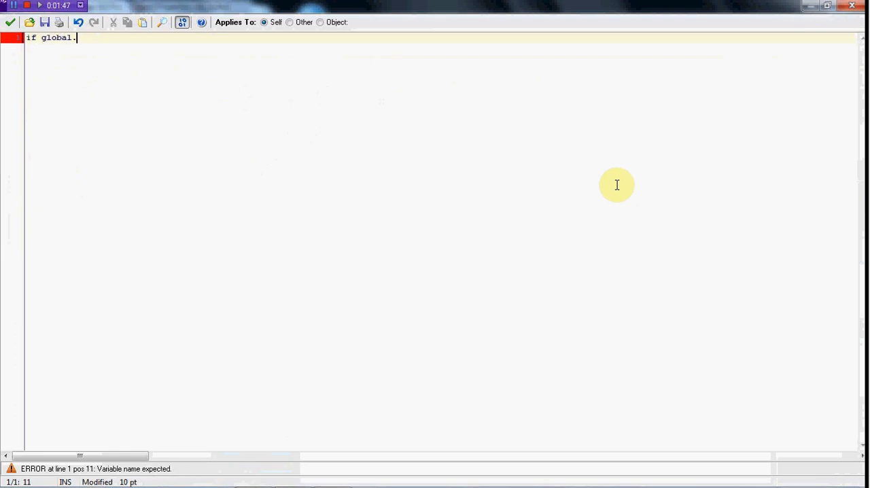
{"action": "type", "text": "faing = 0"}
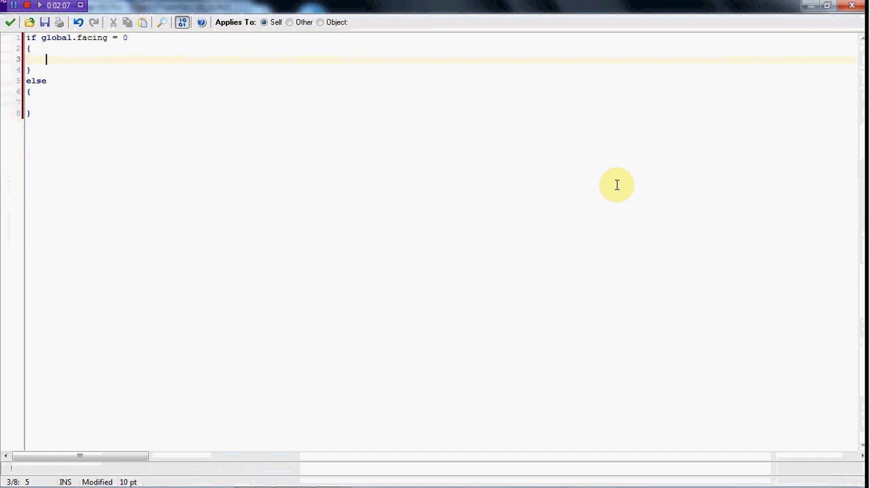
{"action": "type", "text": "hspeed"}
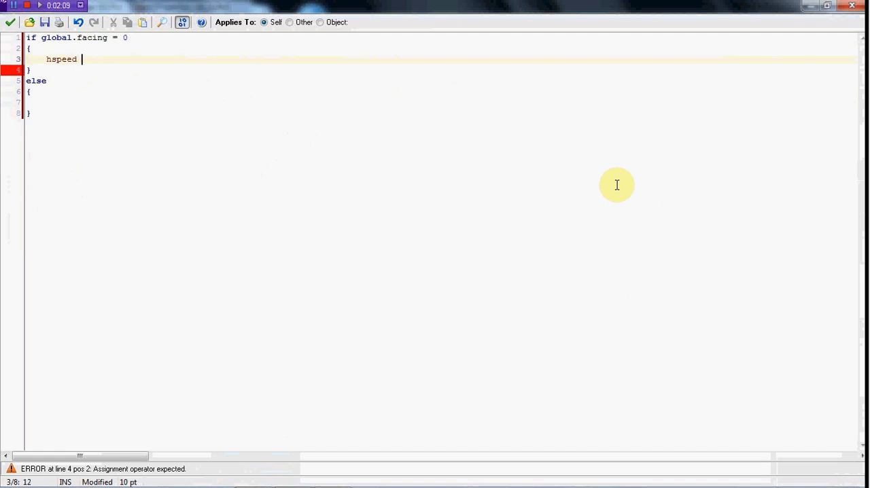
{"action": "type", "text": "+="}
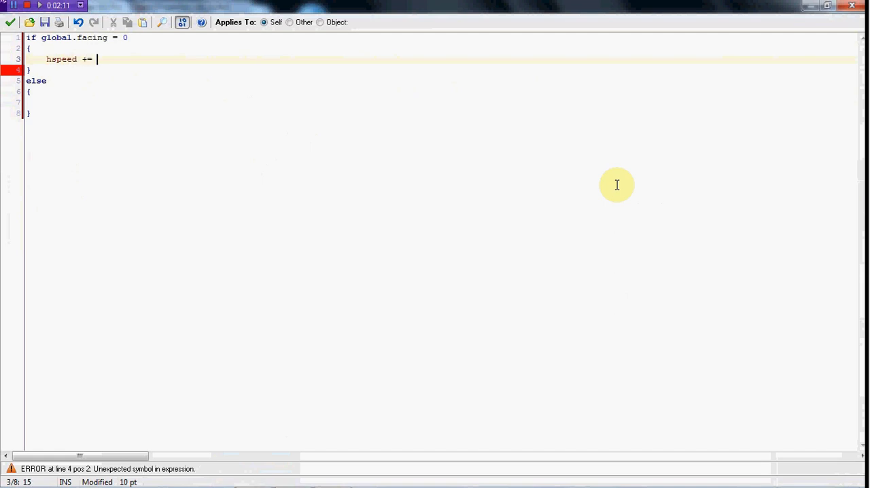
{"action": "type", "text": "10"}
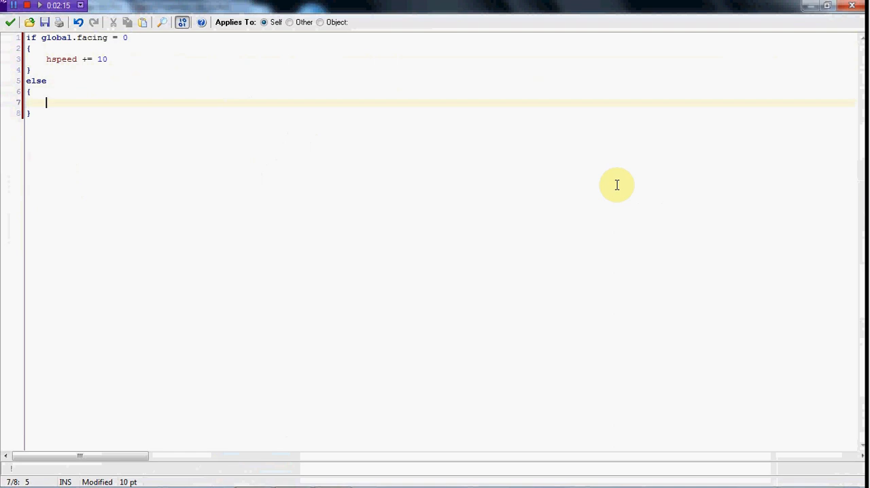
{"action": "type", "text": "hspeed -"}
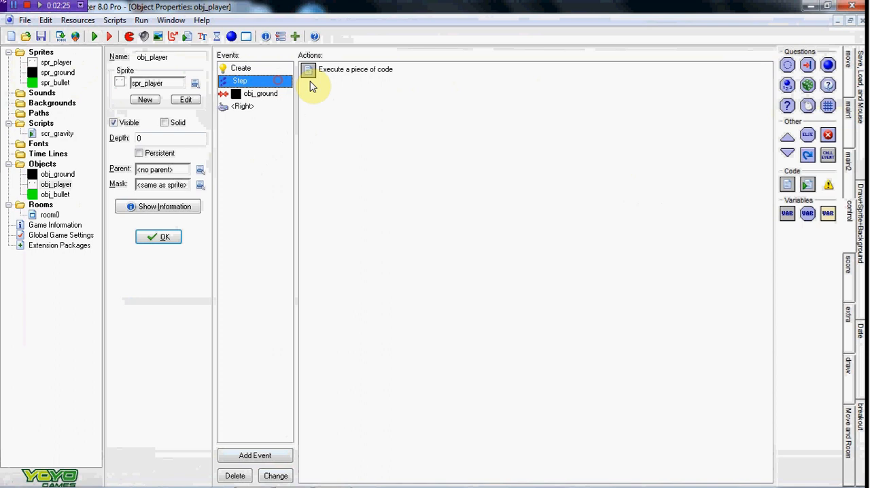
In obj_player's Step code, create obj_bullet at x,y when keyboard_check_pressed(vk_enter).
{"action": "double_click", "coordinate": [356, 70]}
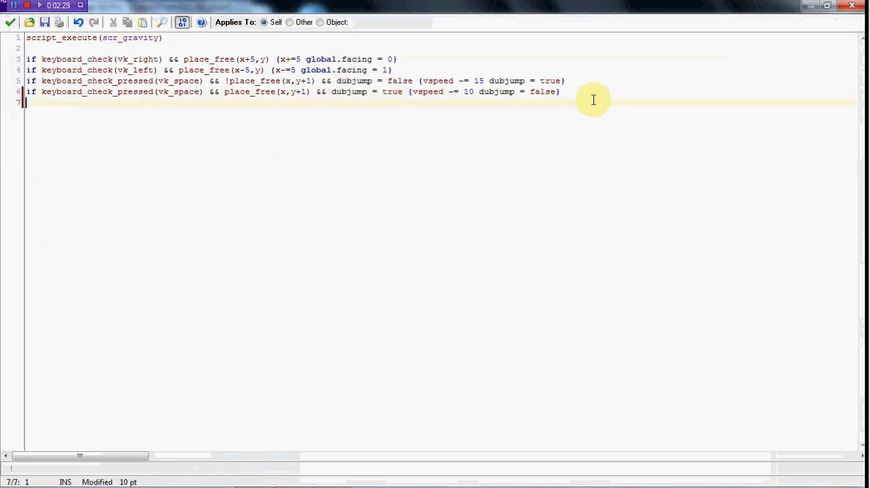
{"action": "type", "text": "if keyboa"}
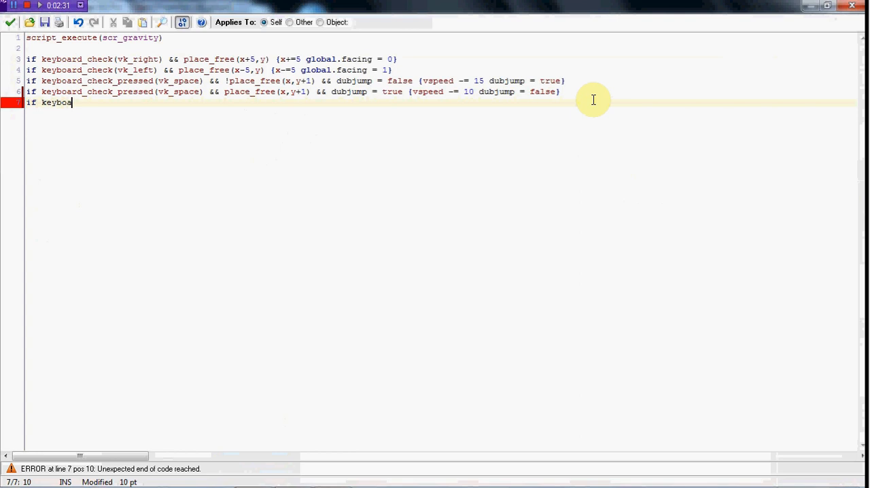
{"action": "type", "text": "rd_c"}
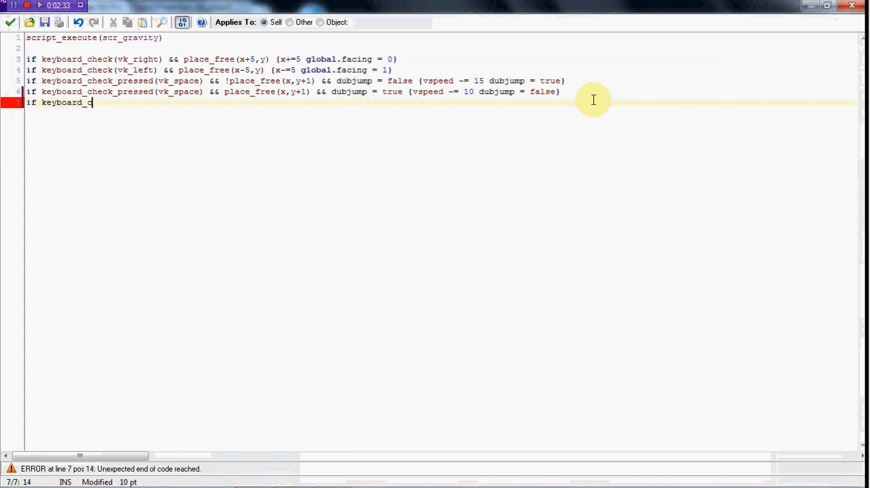
{"action": "type", "text": "heck_pre"}
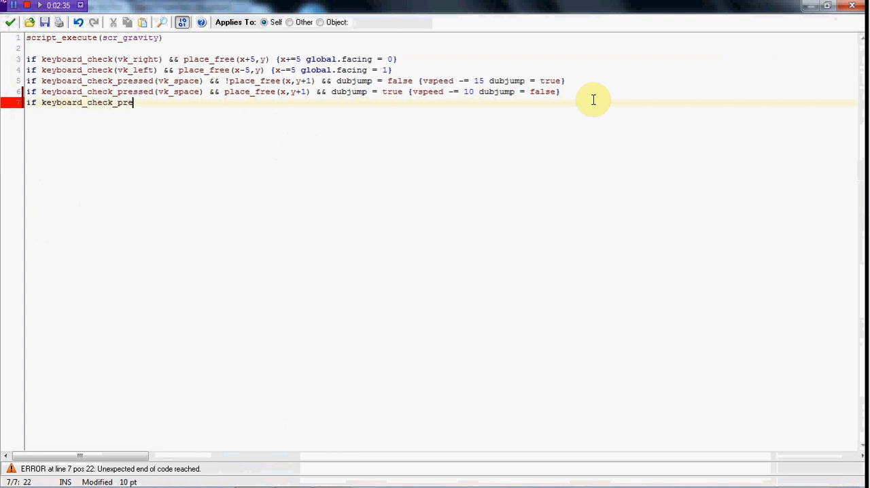
{"action": "type", "text": "ssed("}
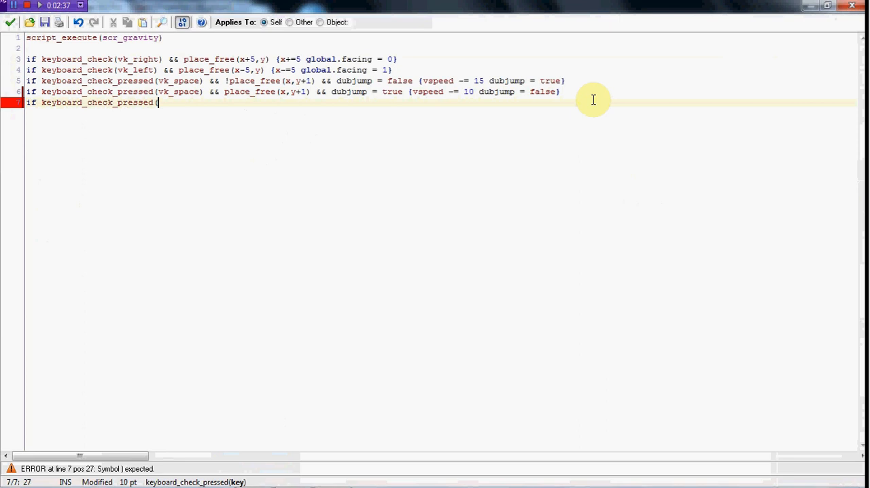
{"action": "type", "text": "vk"}
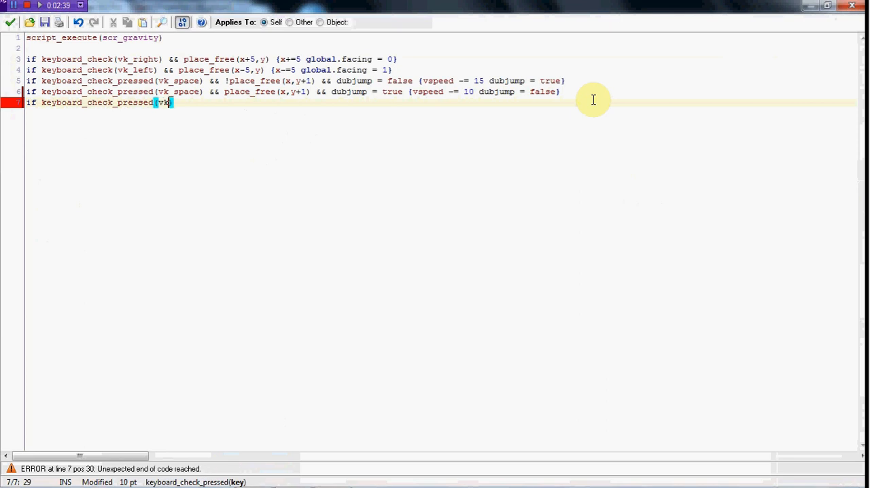
{"action": "type", "text": "enter)"}
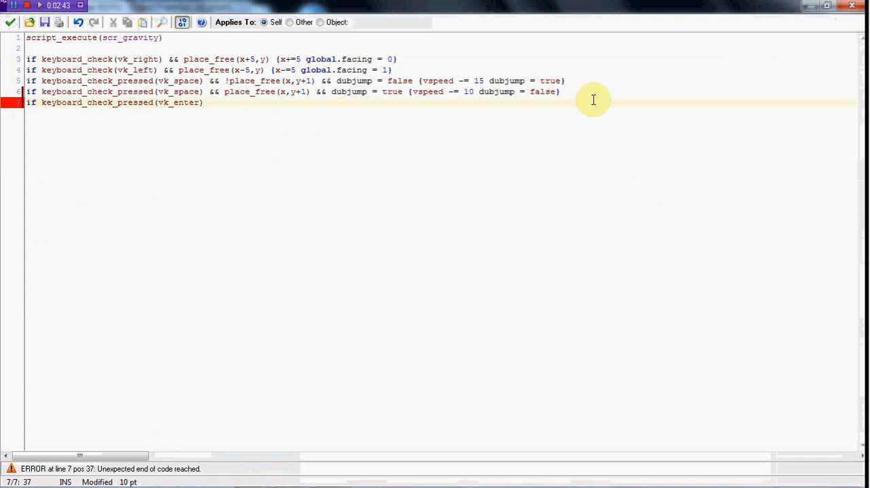
{"action": "type", "text": "{in"}
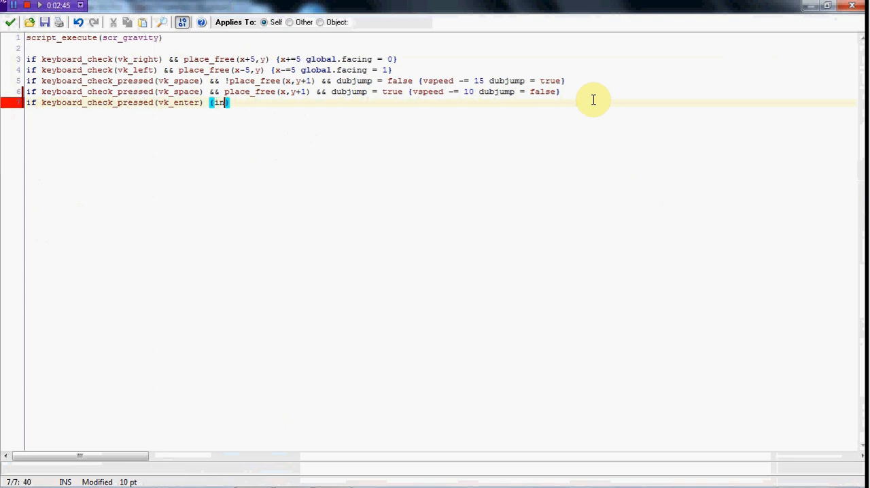
{"action": "type", "text": "nstance_create(x,y,obj_"}
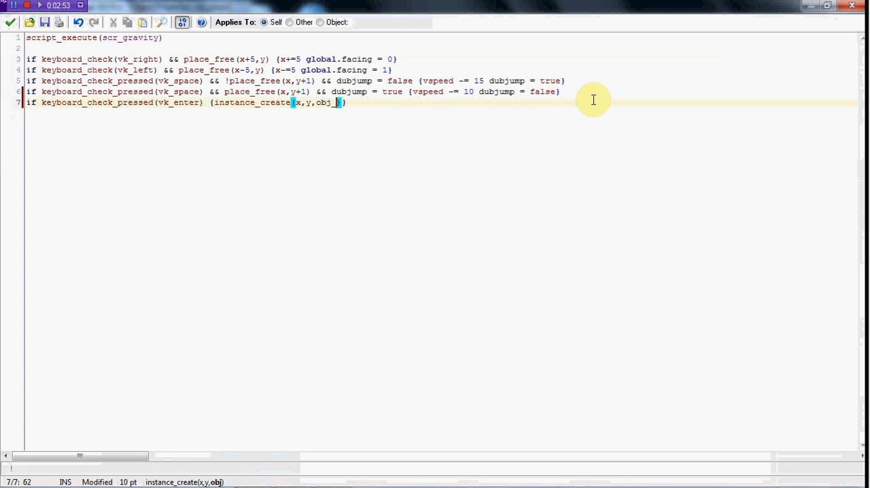
{"action": "type", "text": "bullet"}
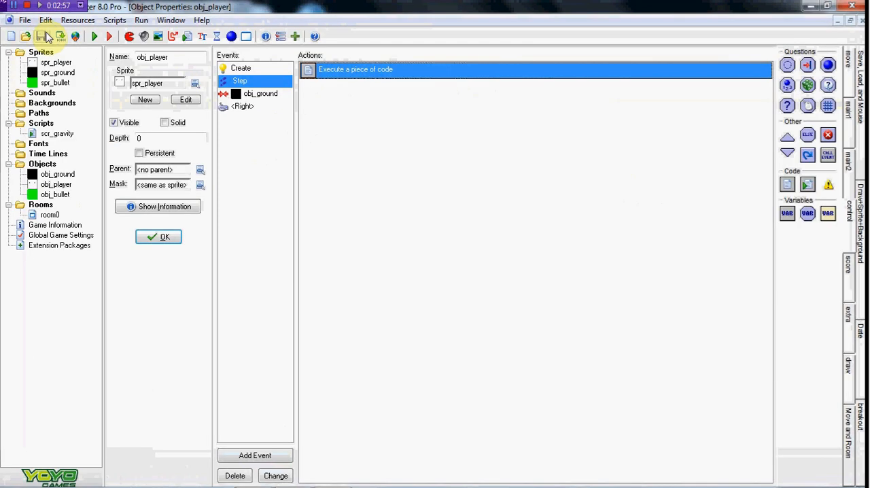
Give obj_bullet a collision event with obj_ground.
{"action": "left_click", "coordinate": [93, 35]}
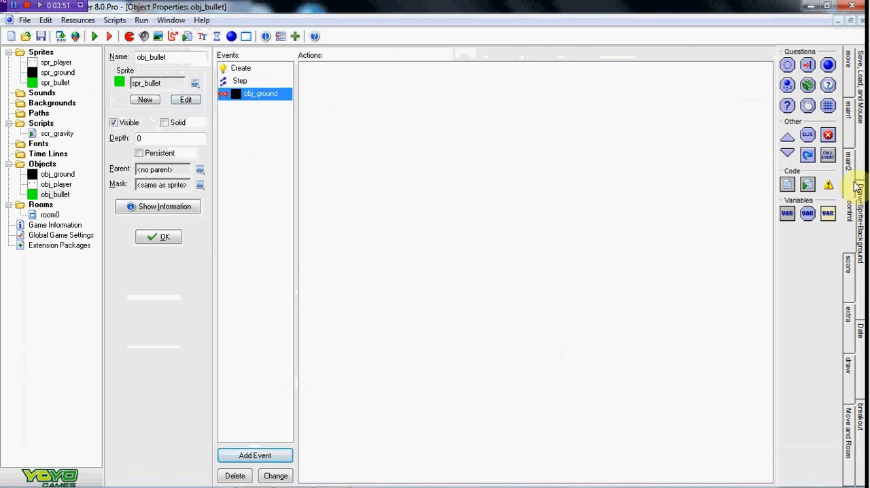
Make the ground collision run instance_destroy(), save it and launch a test run.
{"action": "left_click", "coordinate": [786, 185]}
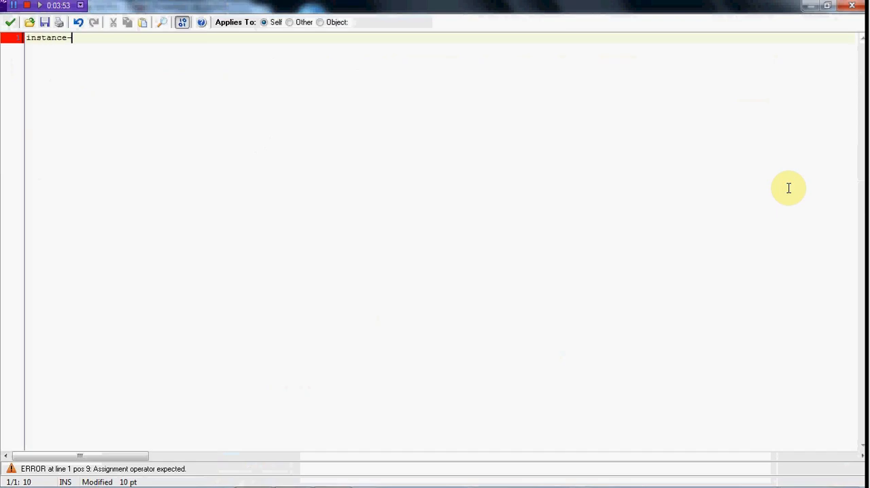
{"action": "type", "text": "desto"}
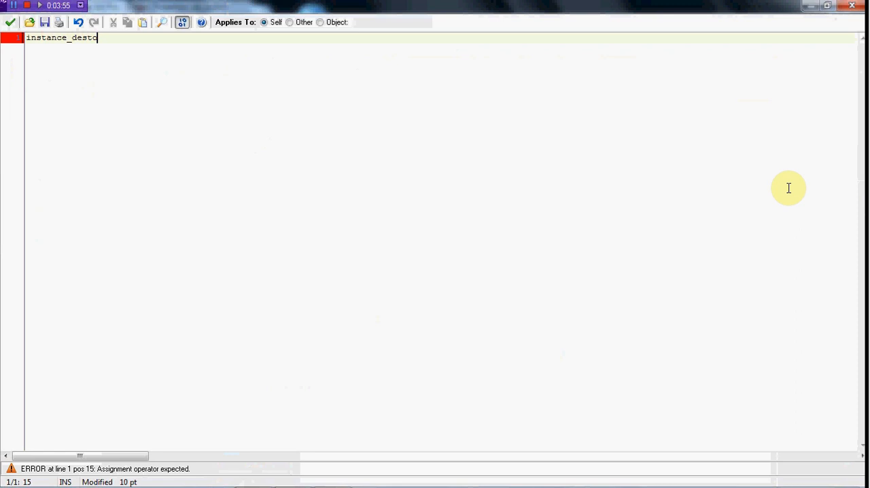
{"action": "type", "text": "oy("}
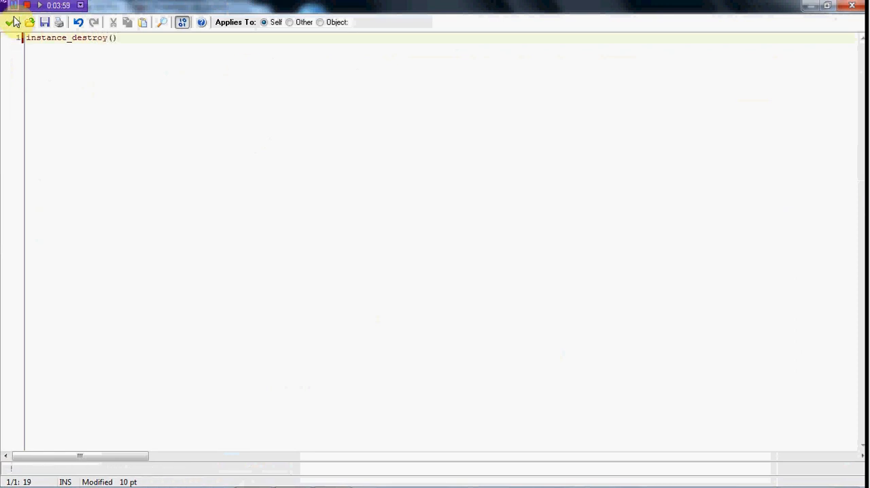
{"action": "left_click", "coordinate": [95, 36]}
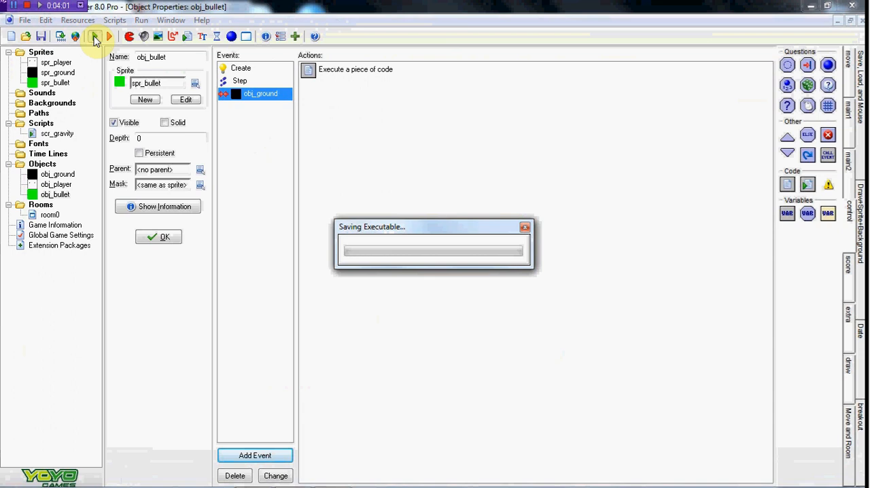